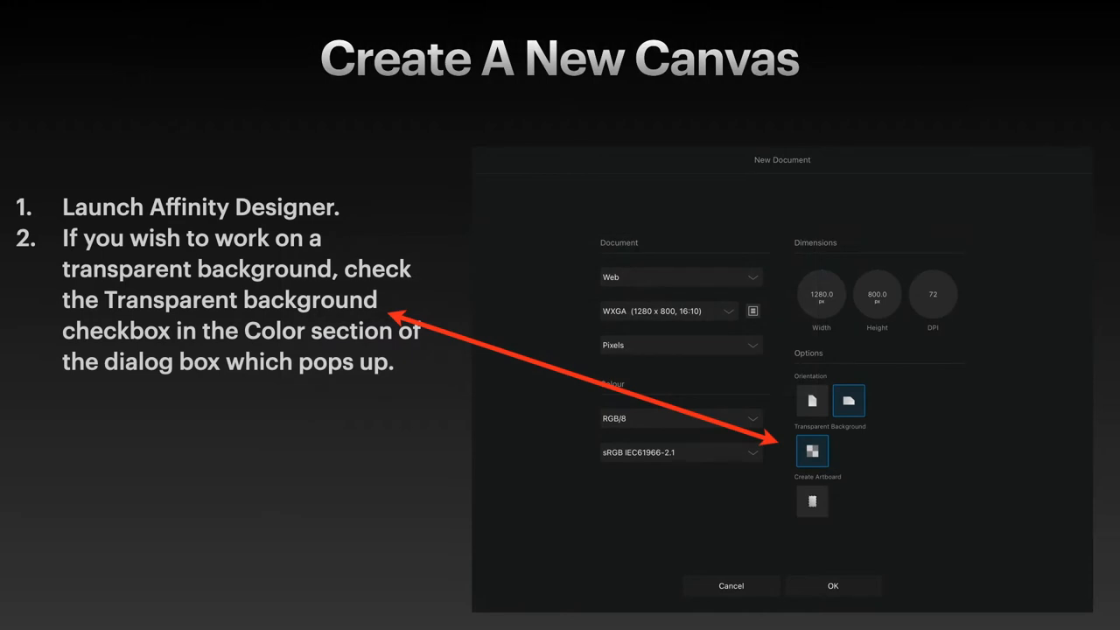
Advance from the 'Create A New Canvas' slide to the 'Draw A Line' slide on the Pen tool's Line Mode
key("right")
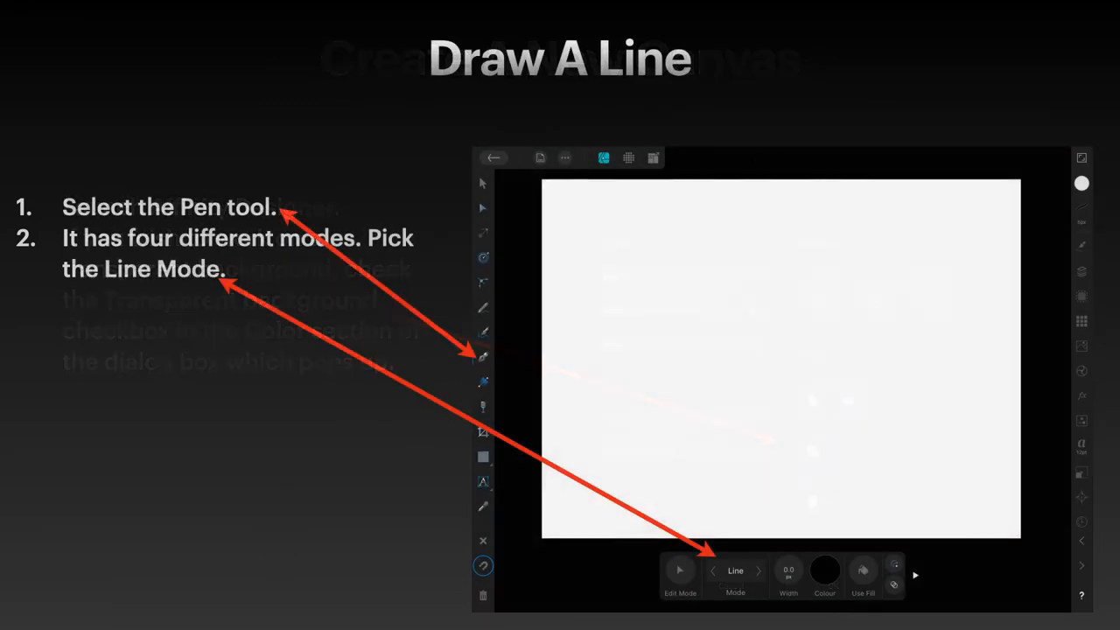